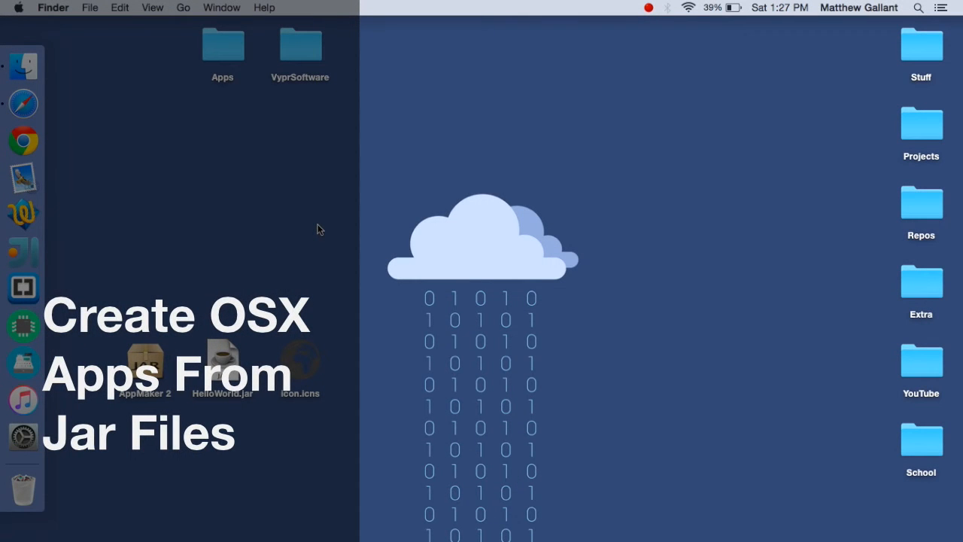
mouse_move(334, 250)
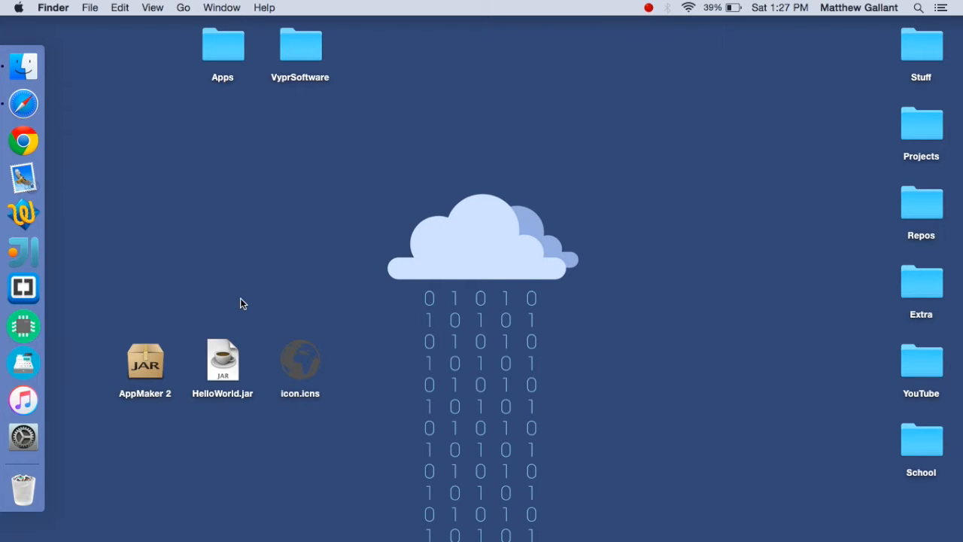
mouse_move(129, 154)
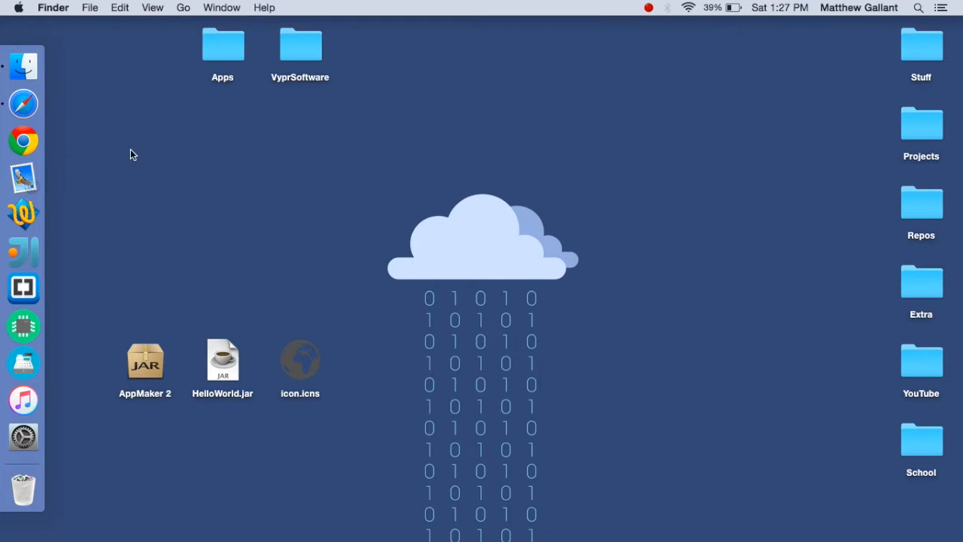
mouse_move(24, 178)
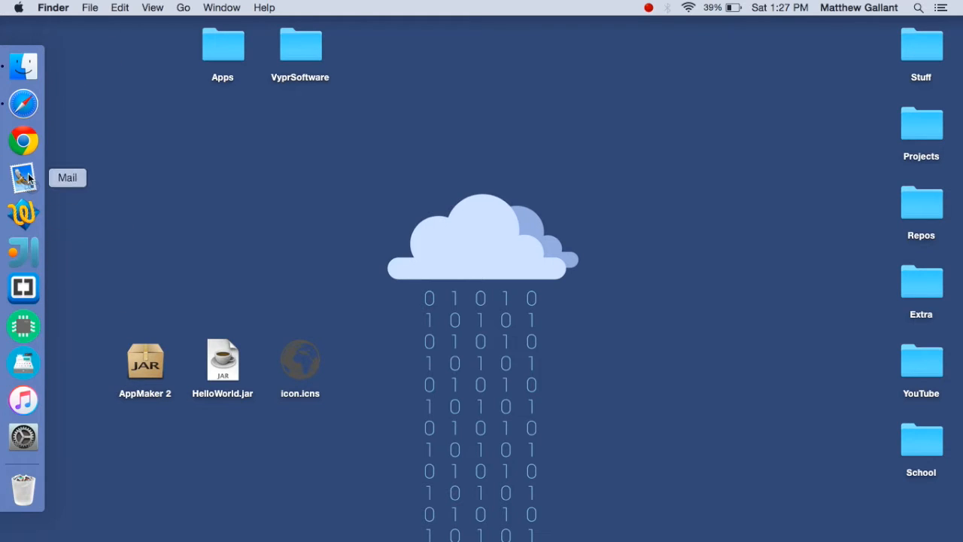
mouse_move(33, 154)
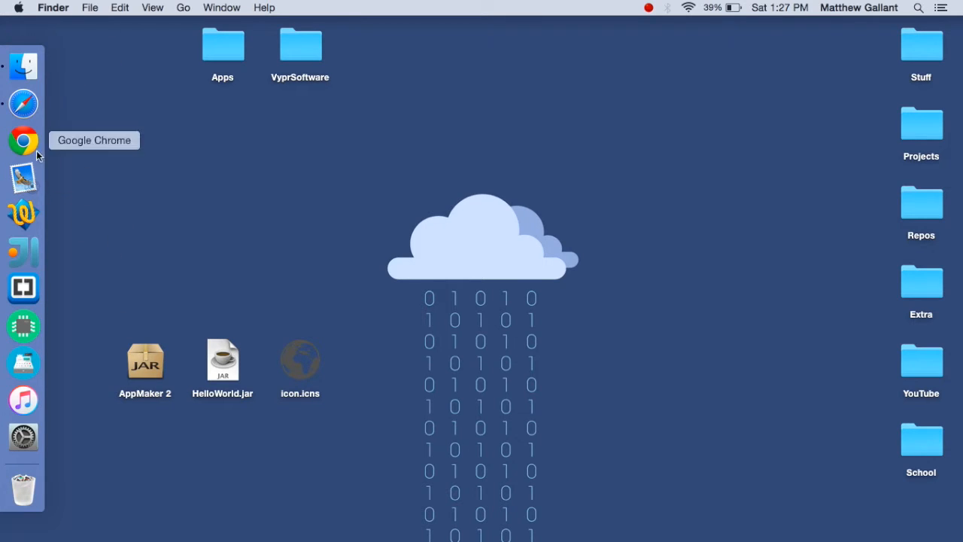
mouse_move(226, 265)
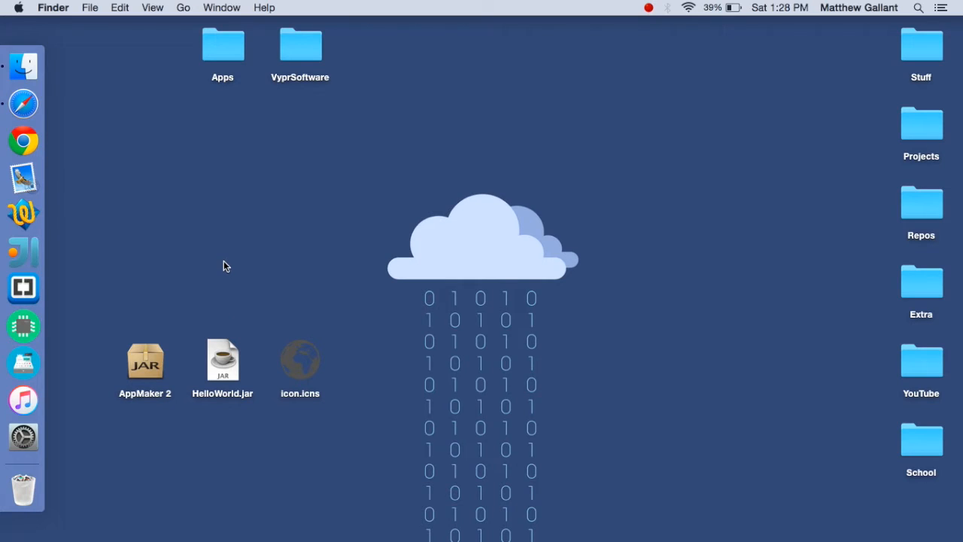
mouse_move(232, 362)
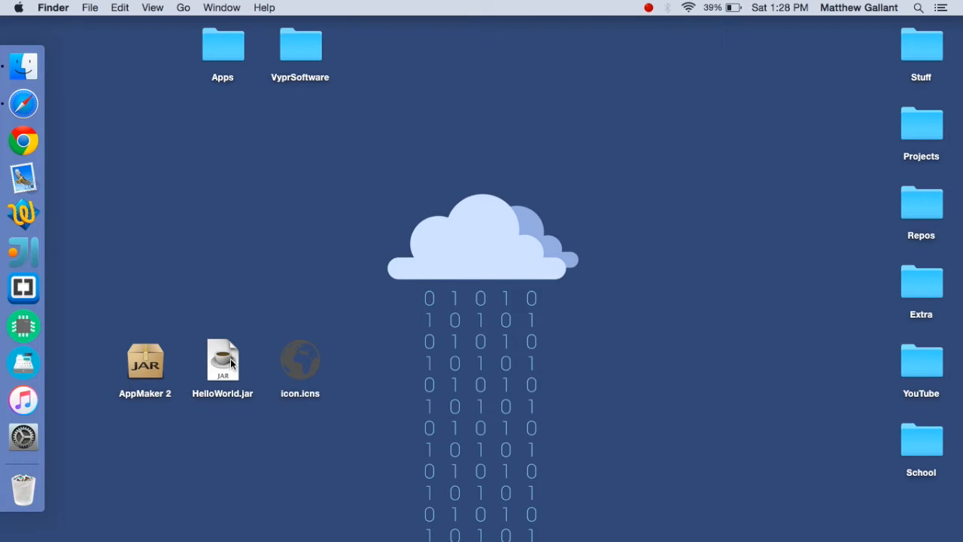
Run HelloWorld.jar from the Desktop and close its 'GUI Hello World' window
double_click(223, 362)
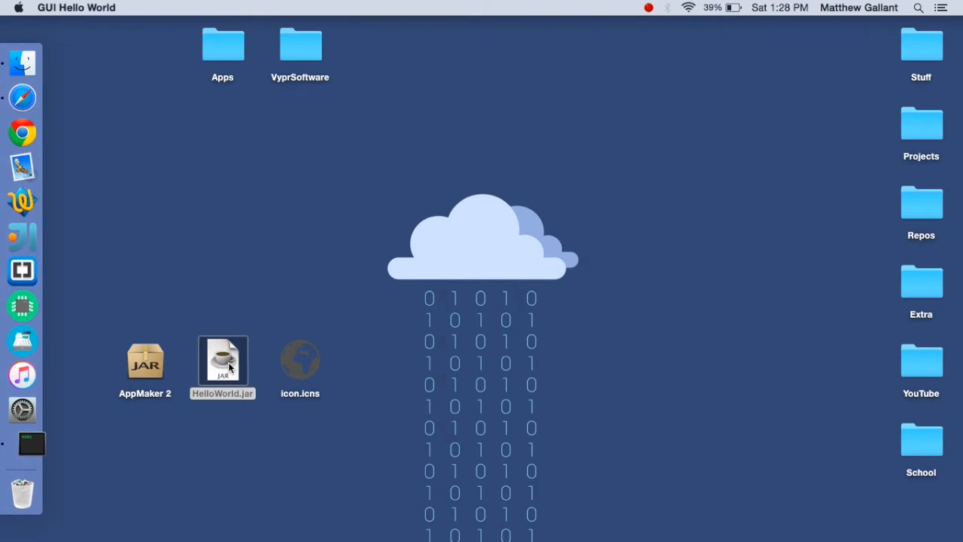
double_click(223, 361)
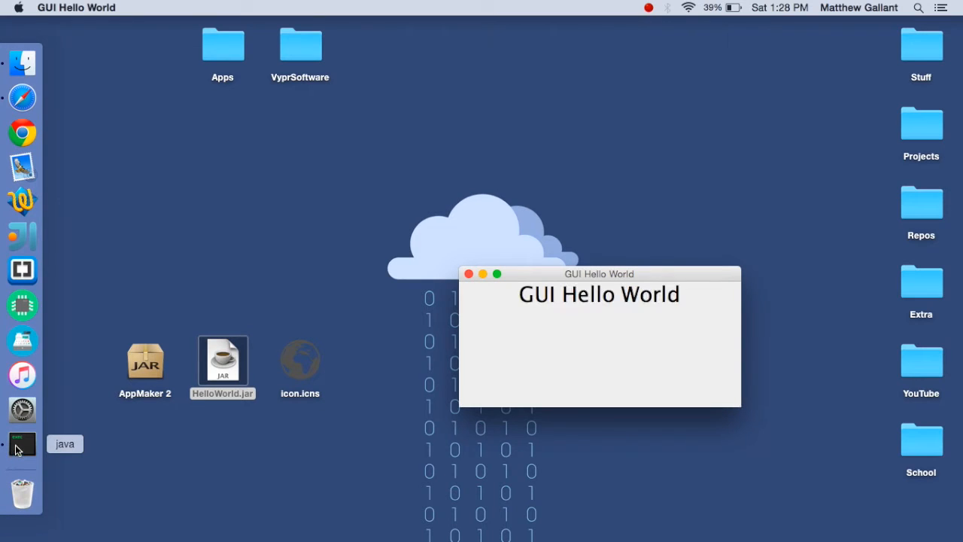
mouse_move(478, 283)
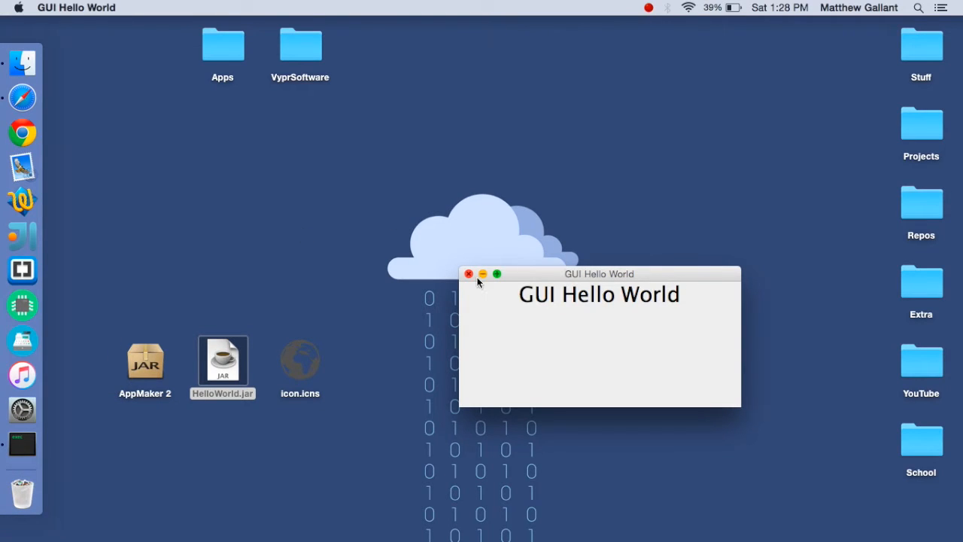
left_click(469, 274)
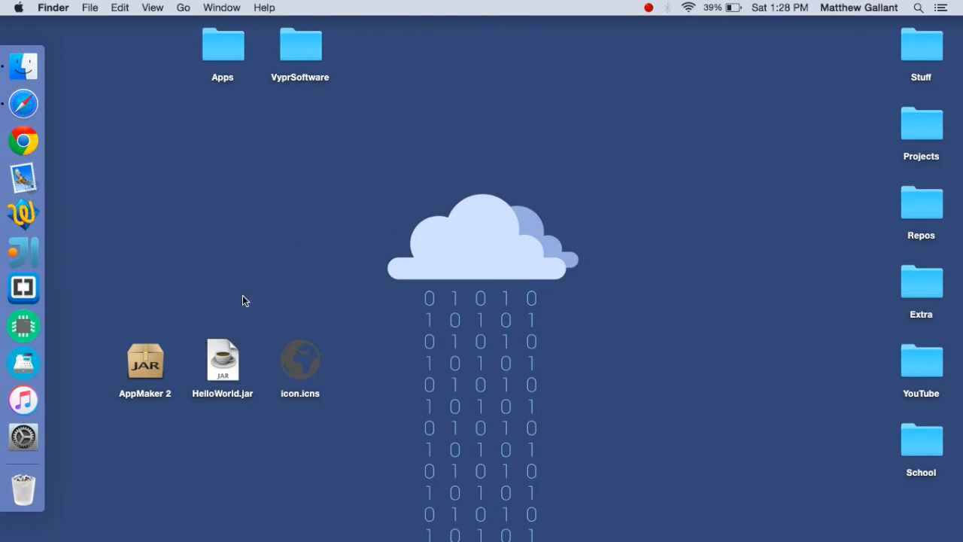
mouse_move(235, 201)
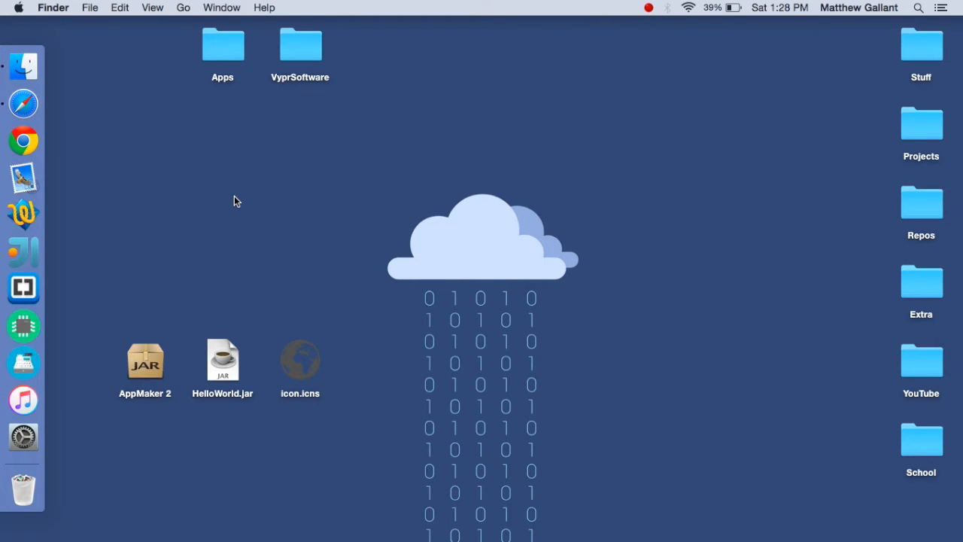
mouse_move(22, 103)
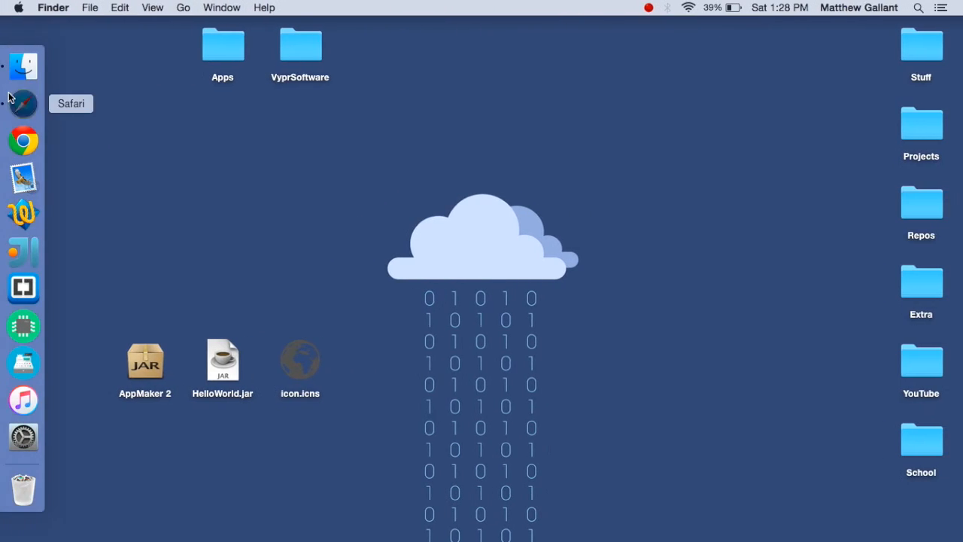
Switch to Safari and scroll the SourceForge AppMaker 2.dmg download page
left_click(23, 102)
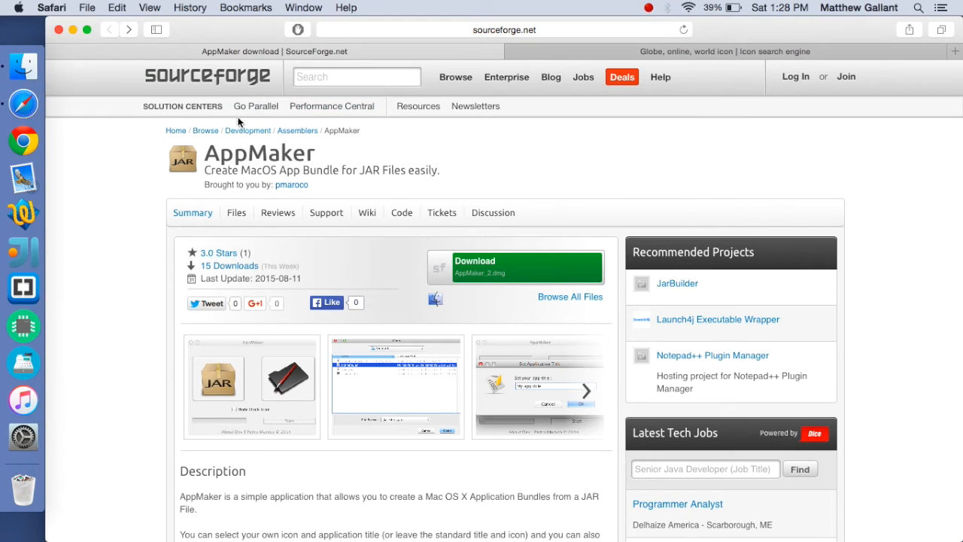
mouse_move(343, 150)
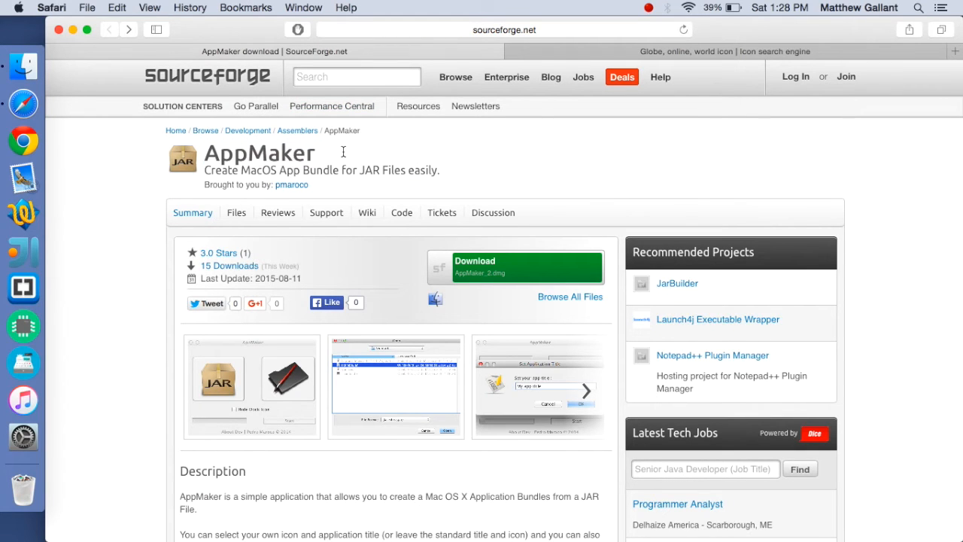
scroll("down", 3)
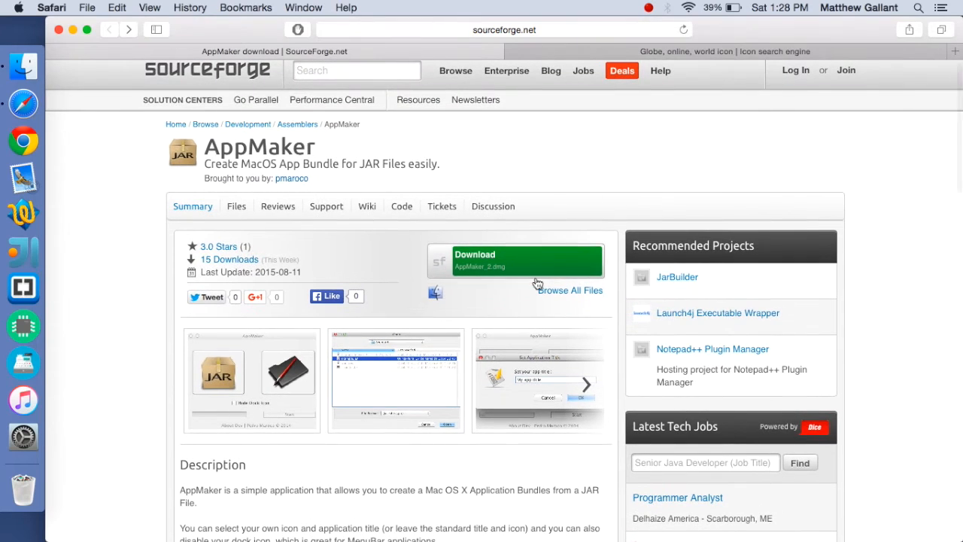
mouse_move(560, 164)
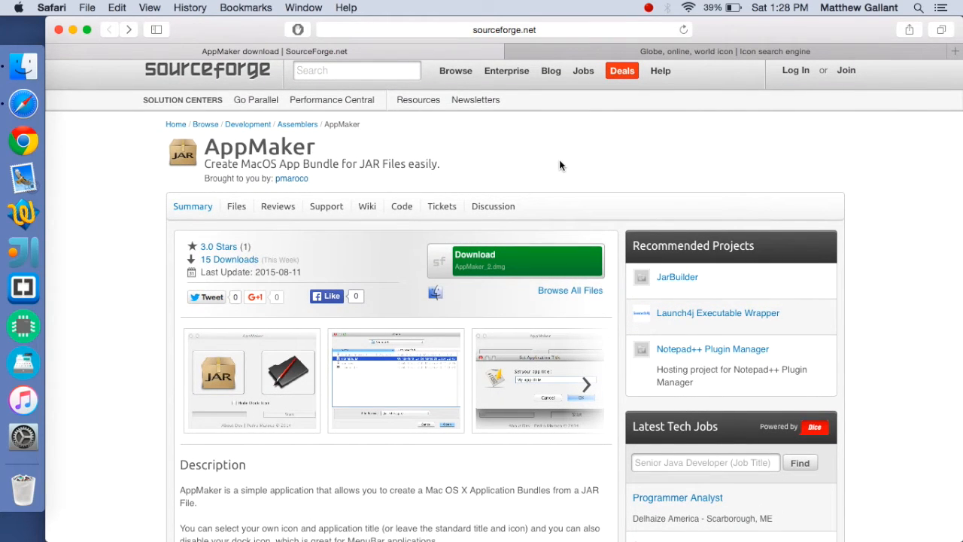
mouse_move(590, 201)
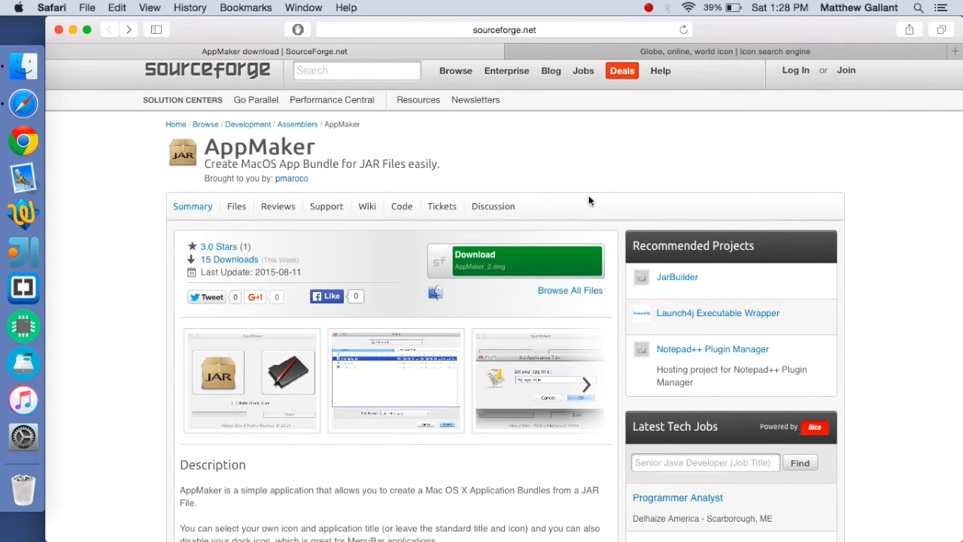
mouse_move(765, 70)
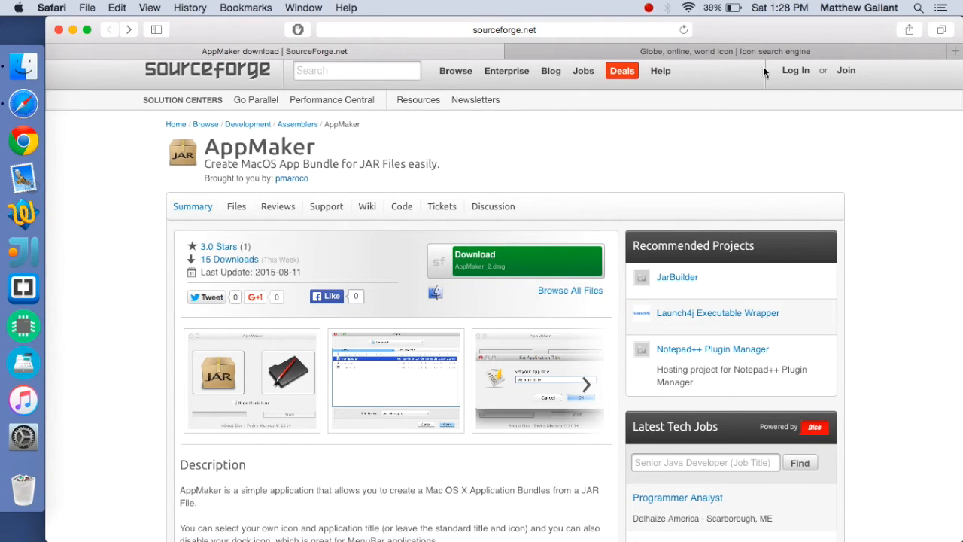
View the Iconfinder 'Globe, online, world icon' page and its ICNS download button
left_click(716, 51)
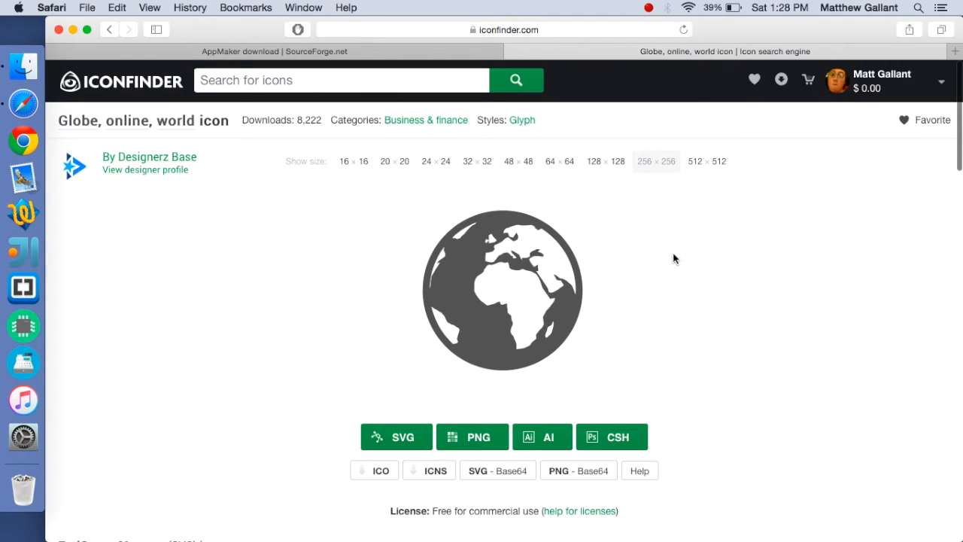
mouse_move(316, 138)
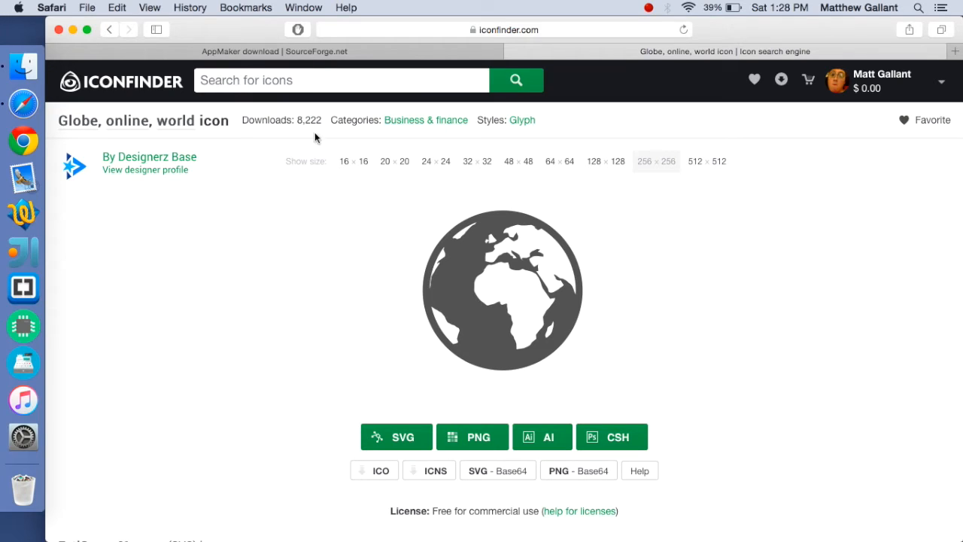
scroll("down", 3)
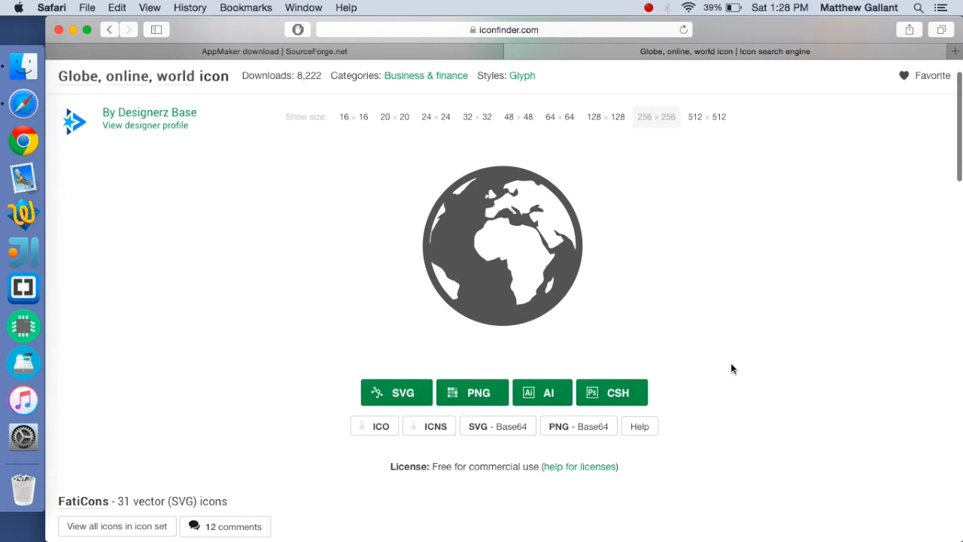
mouse_move(427, 426)
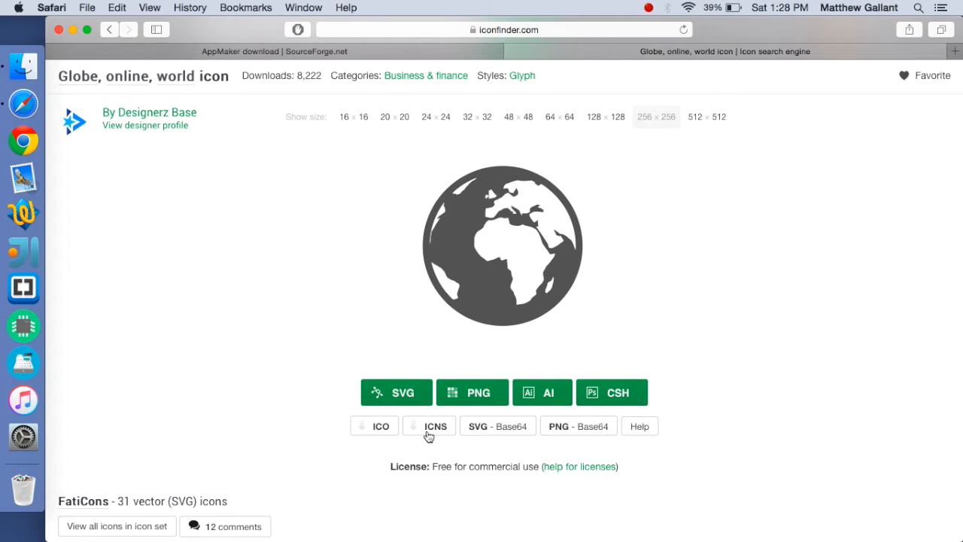
scroll("up", 3)
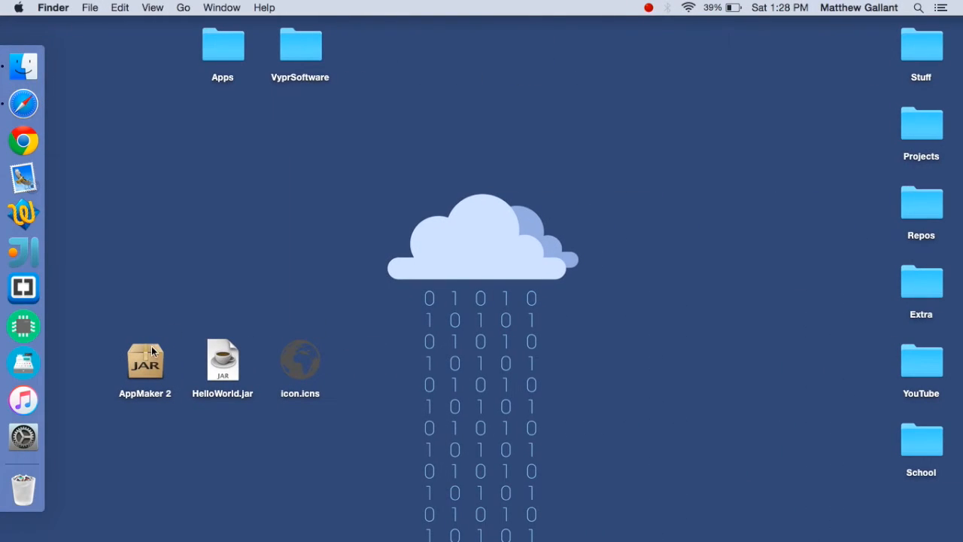
Launch AppMaker 2 and load HelloWorld.jar from the Desktop as the JAR to package
left_click(145, 361)
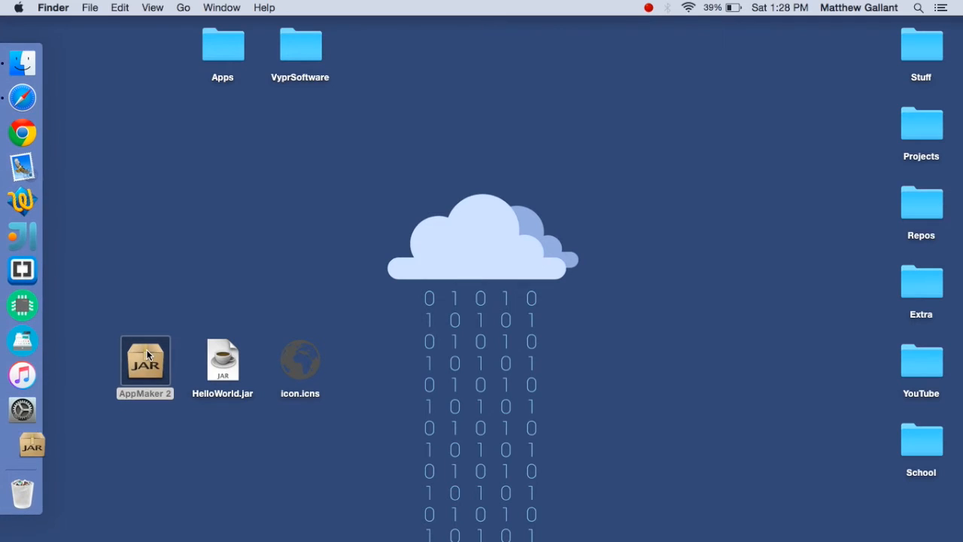
double_click(144, 360)
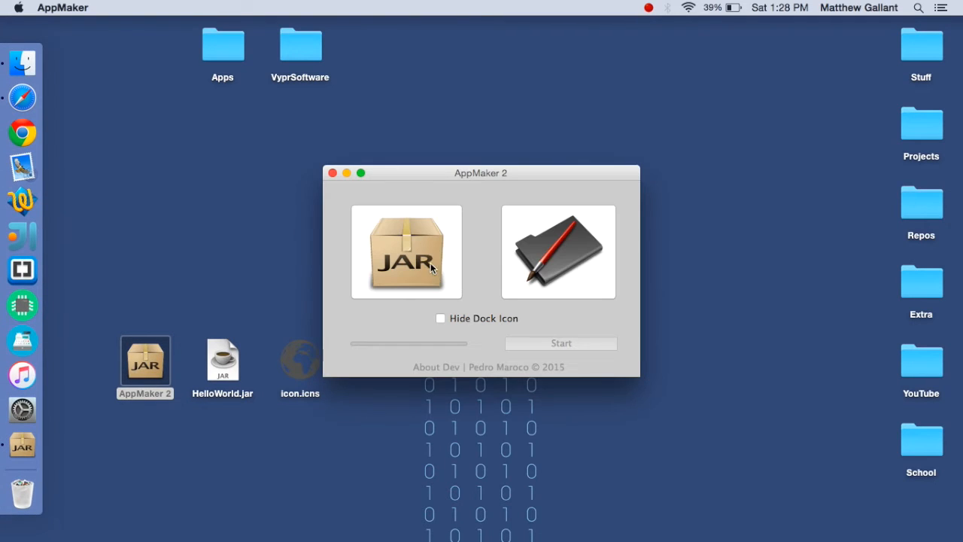
left_click(406, 253)
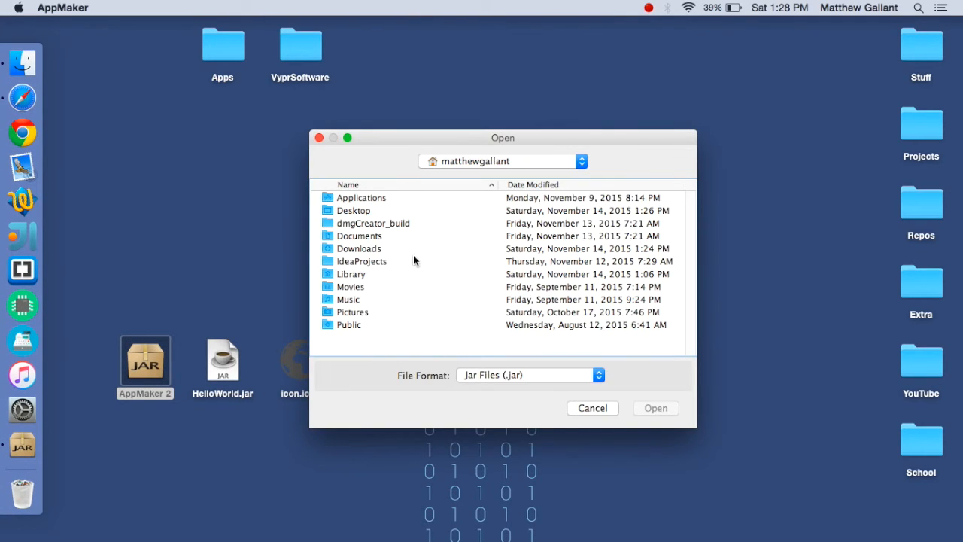
double_click(354, 211)
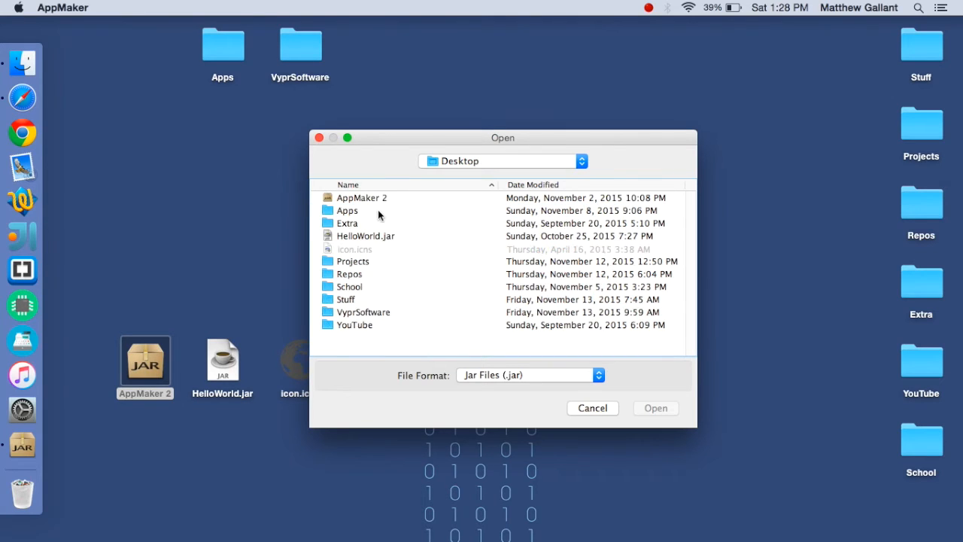
left_click(365, 235)
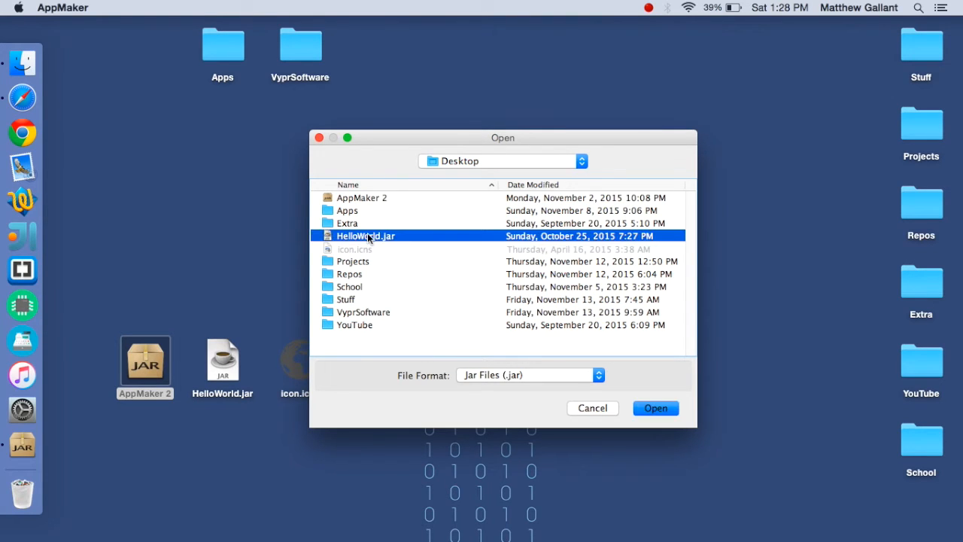
left_click(655, 408)
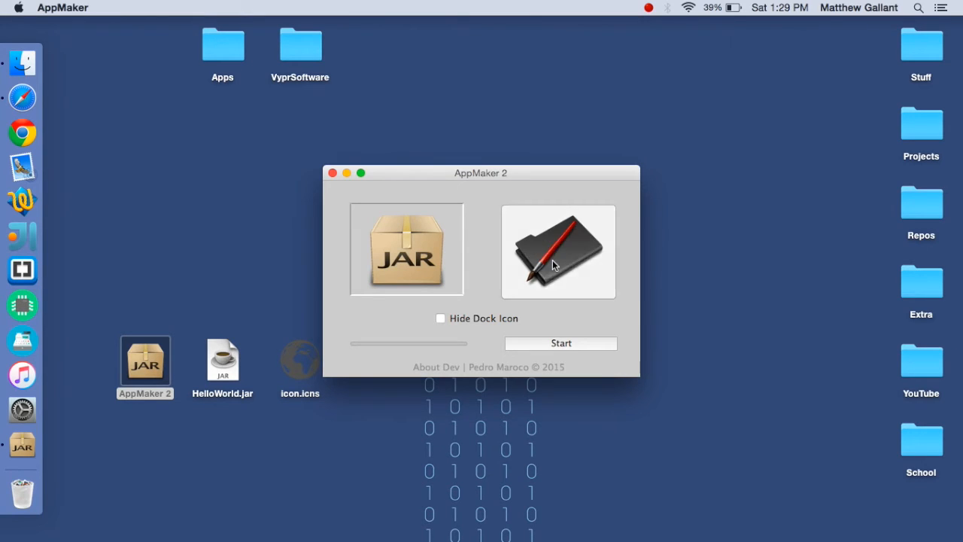
Choose icon.icns from the Desktop as the app icon
left_click(557, 251)
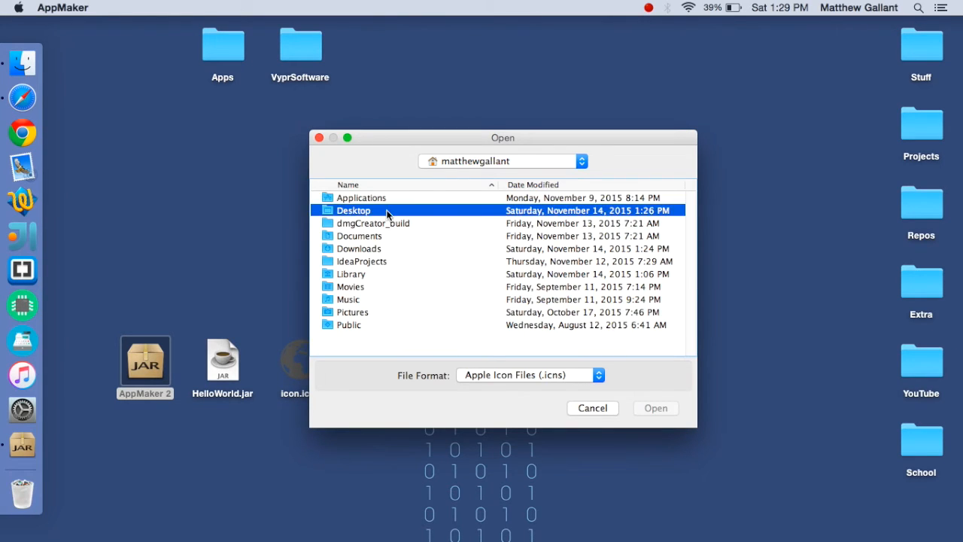
double_click(354, 211)
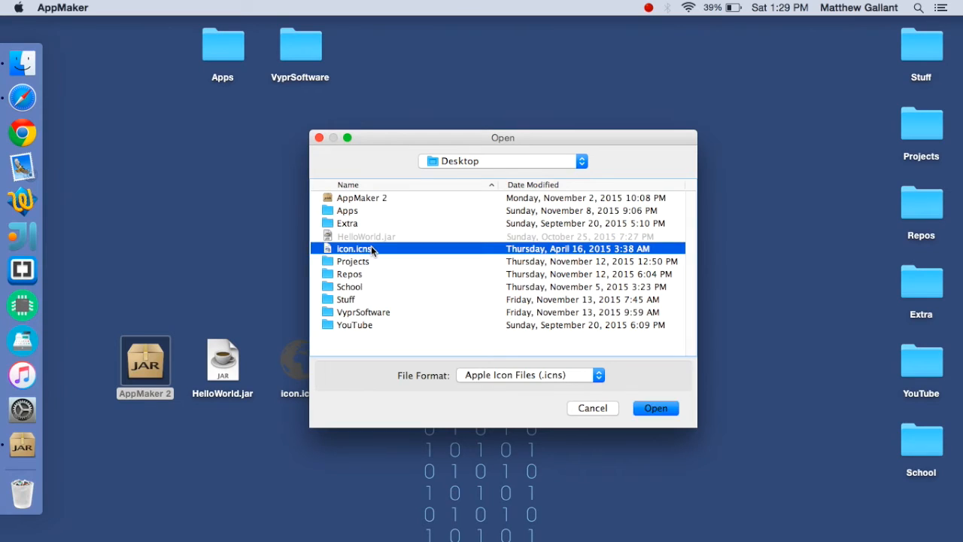
left_click(656, 408)
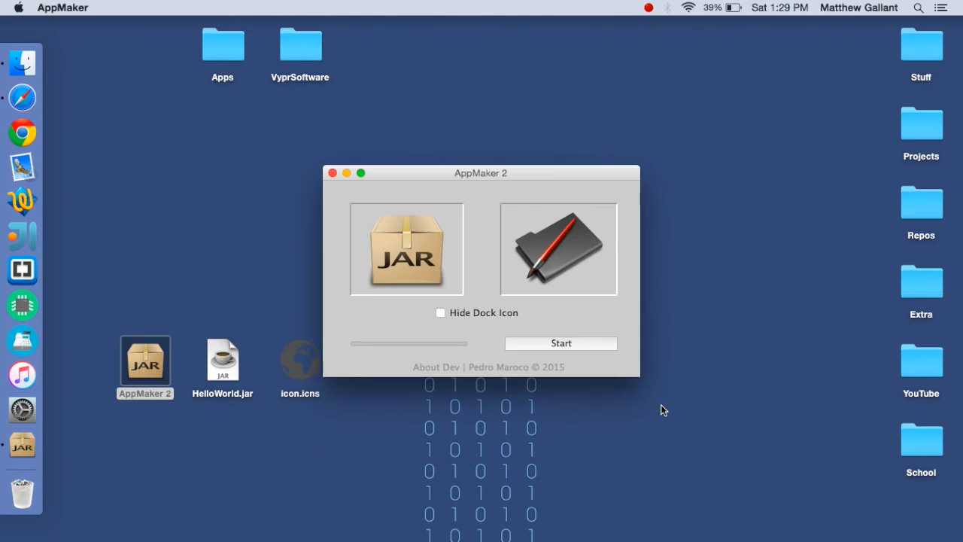
mouse_move(560, 343)
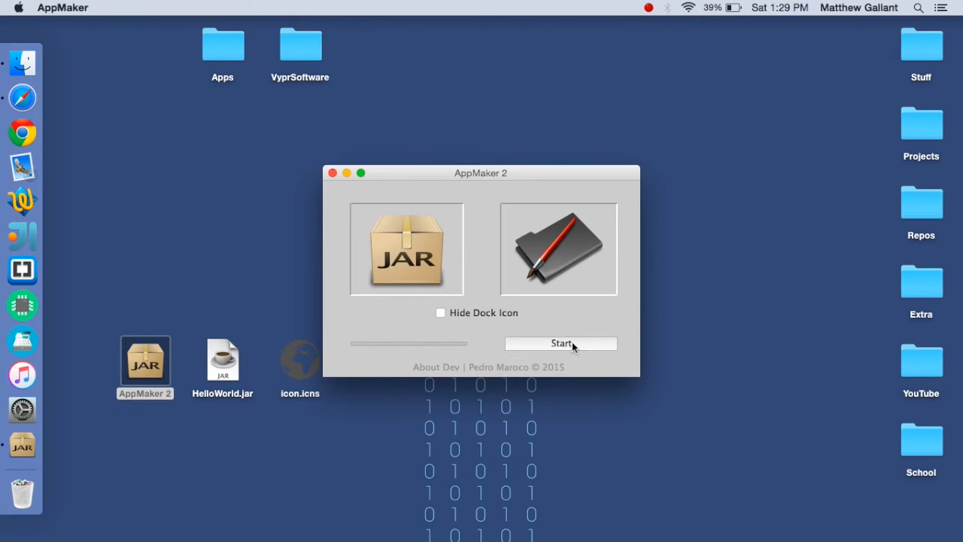
Start the build and save the app as HelloWorld on the Desktop
left_click(562, 344)
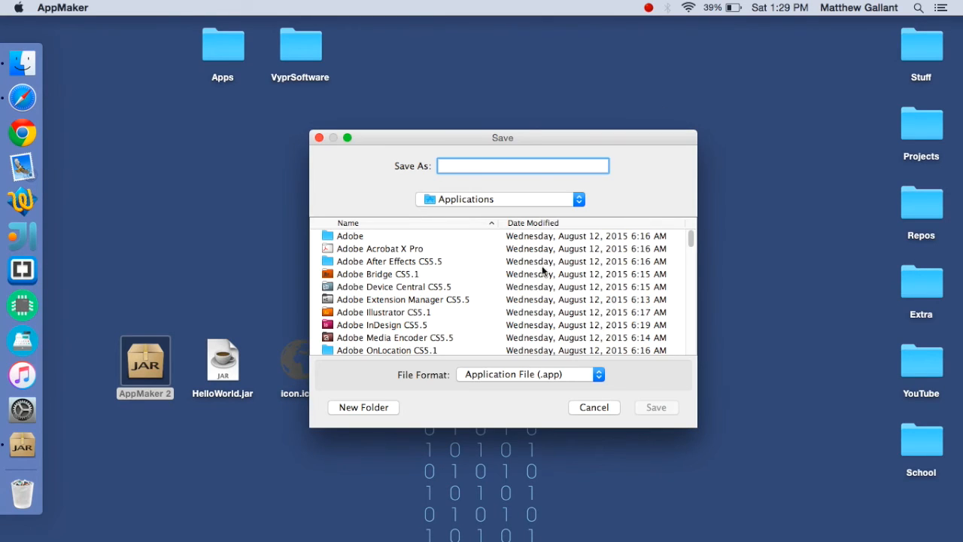
type("H")
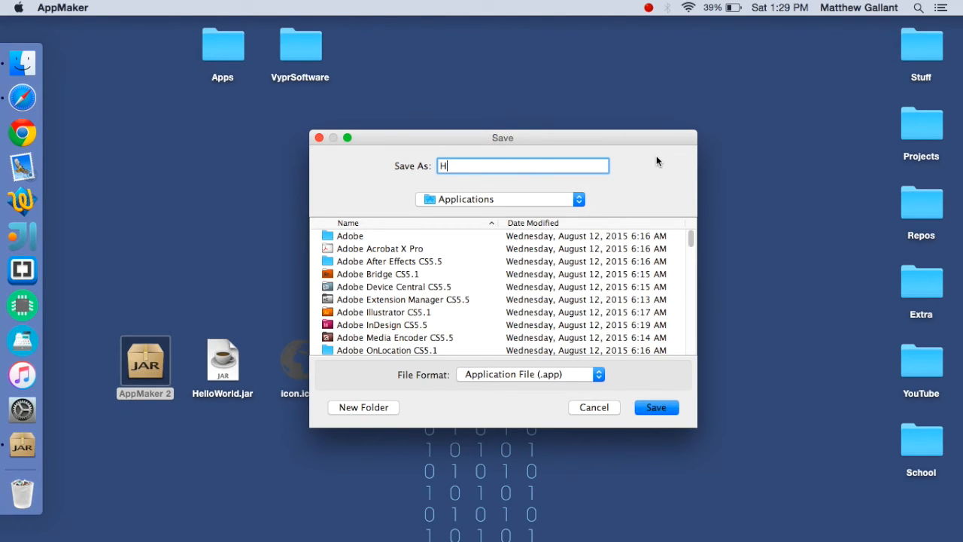
type("elloWorld")
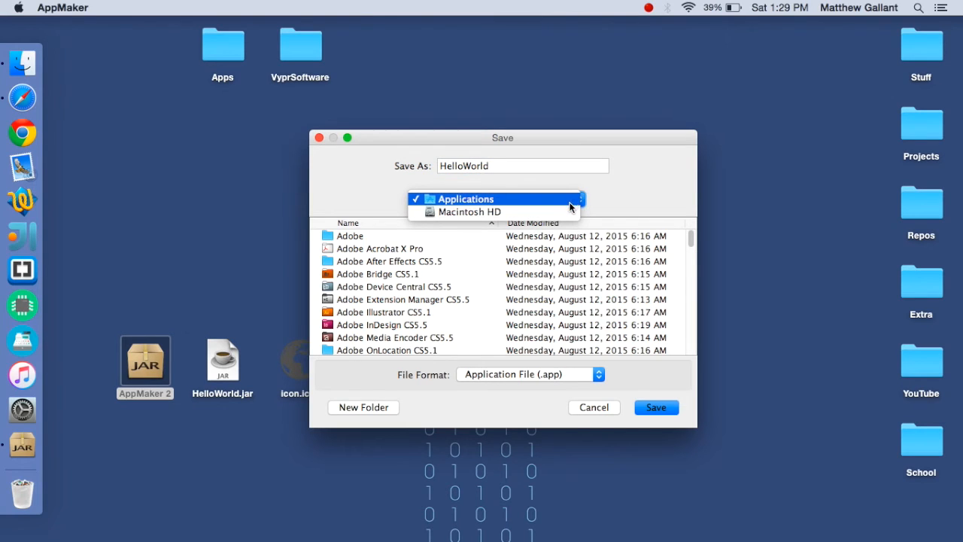
mouse_move(470, 210)
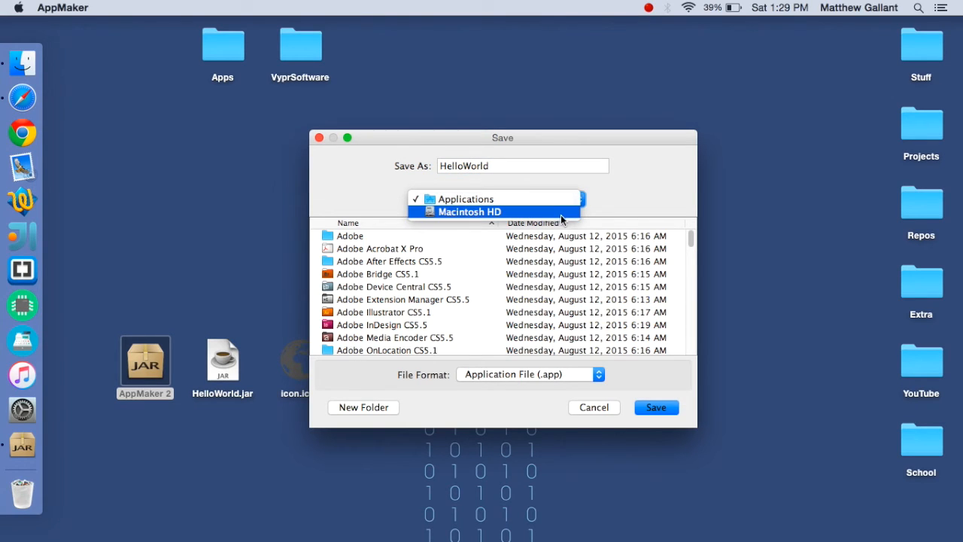
left_click(469, 210)
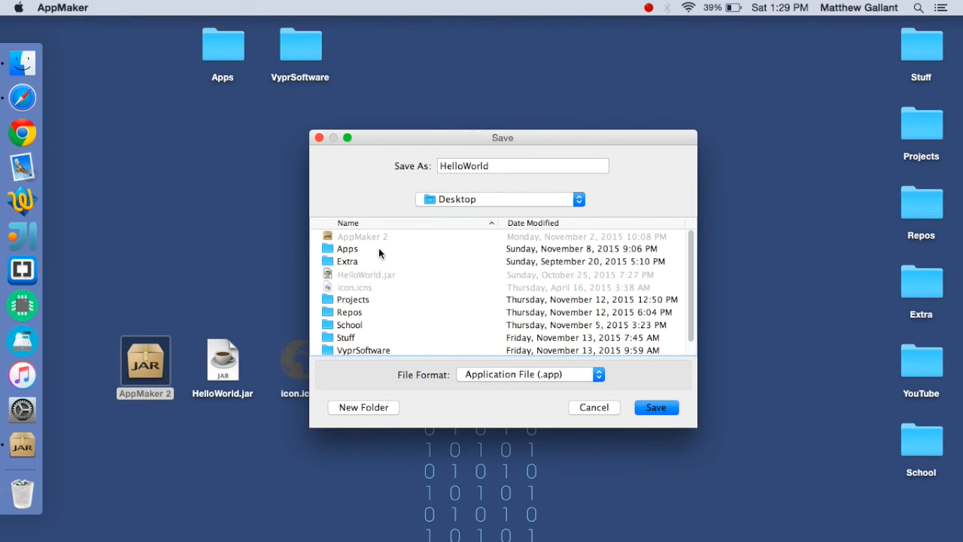
left_click(656, 407)
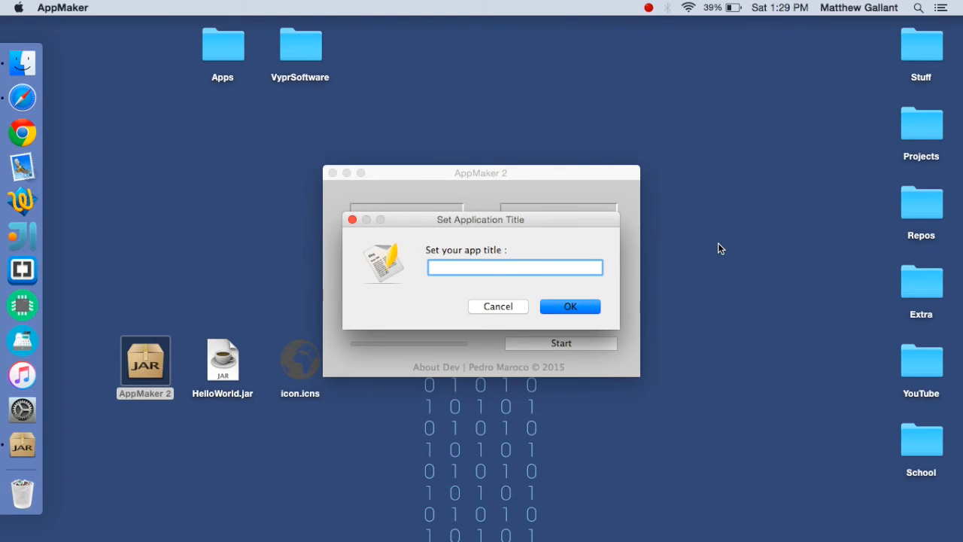
Title the app HelloWorld and set the minimum Java version to +1.4
type("HelloWo")
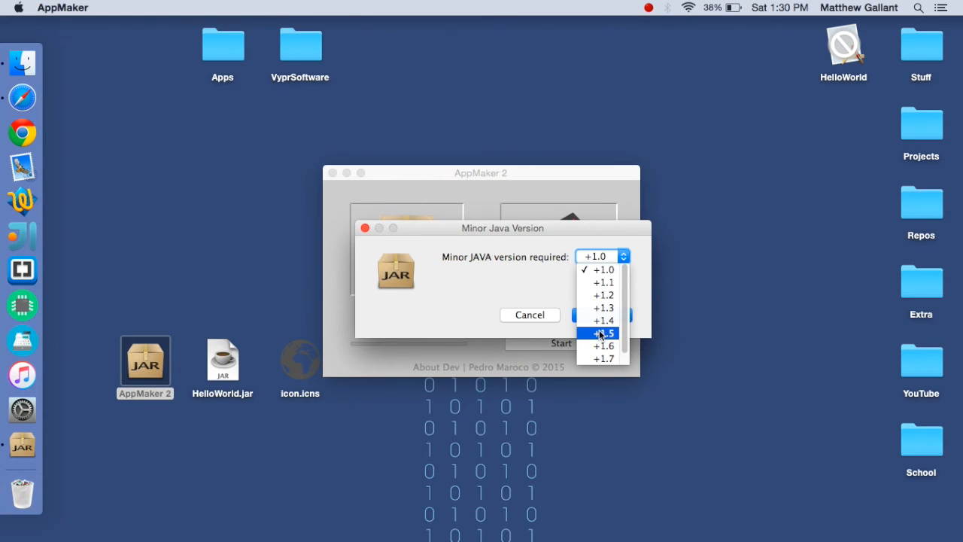
mouse_move(599, 340)
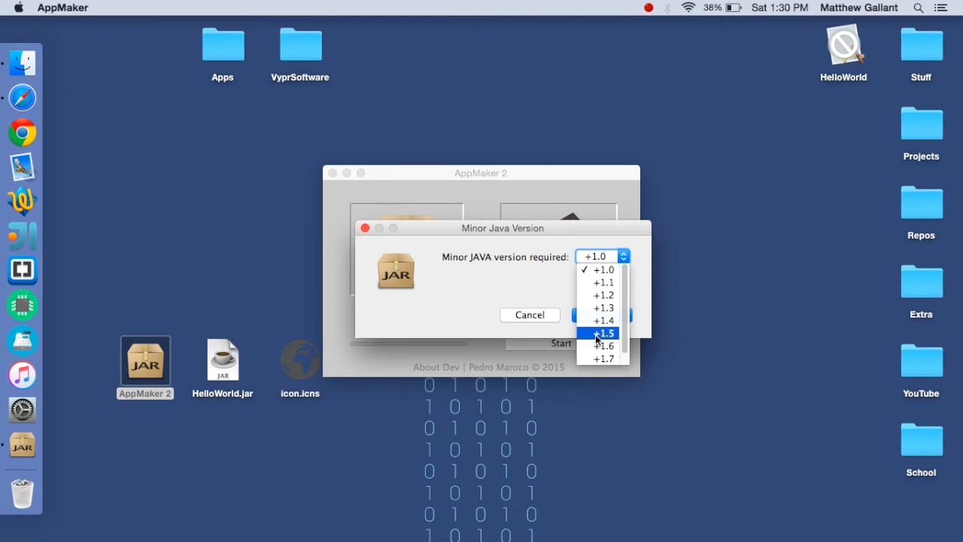
mouse_move(603, 319)
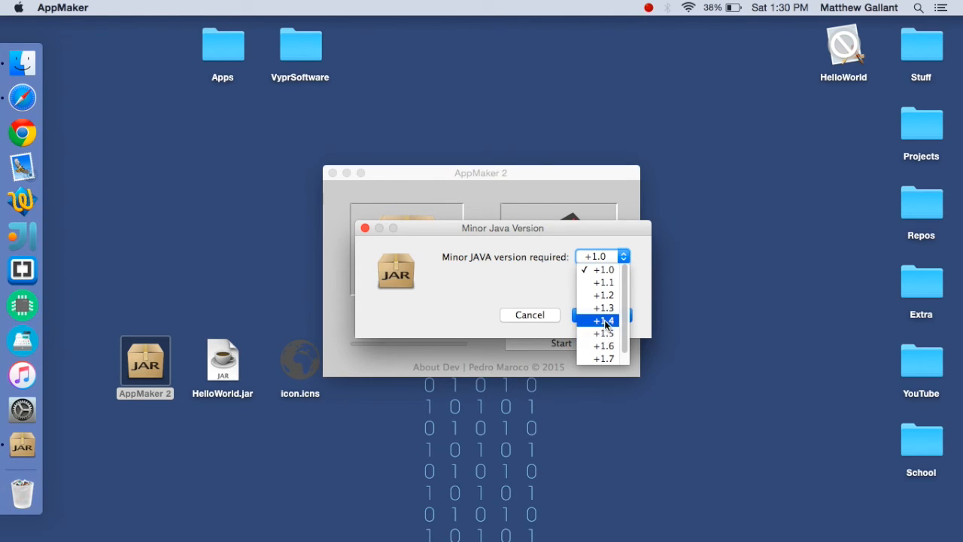
left_click(603, 319)
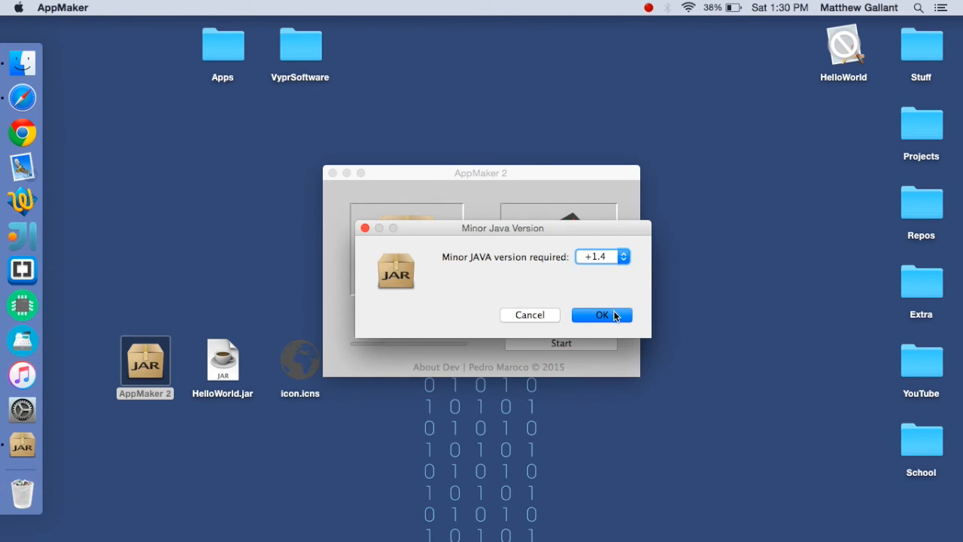
left_click(602, 315)
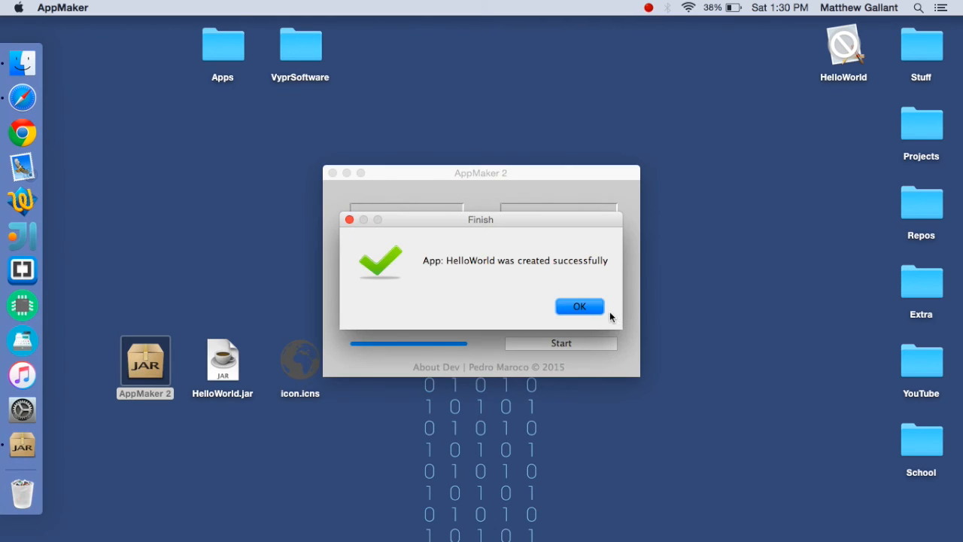
Dismiss the success notice, close AppMaker, and move HelloWorld.app beside the other Desktop items
left_click(578, 307)
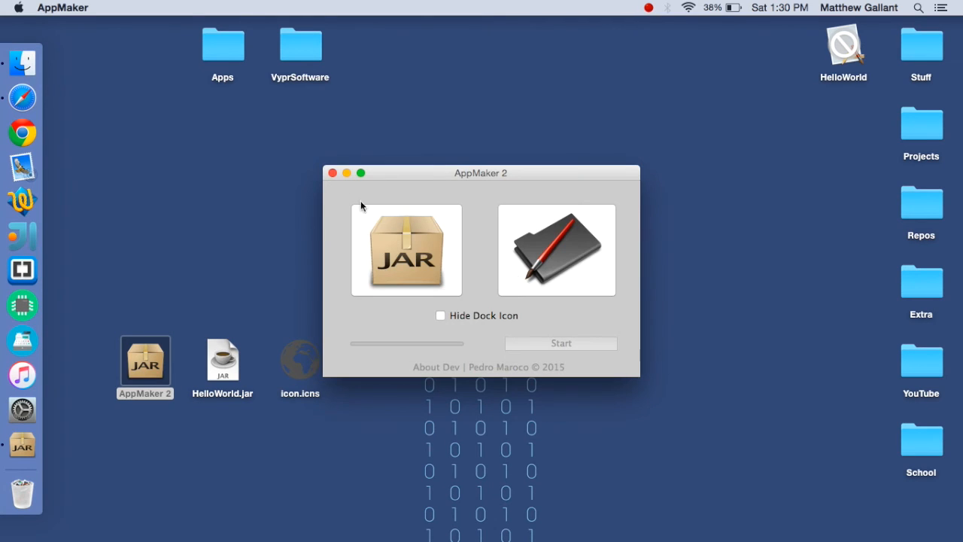
left_click(331, 172)
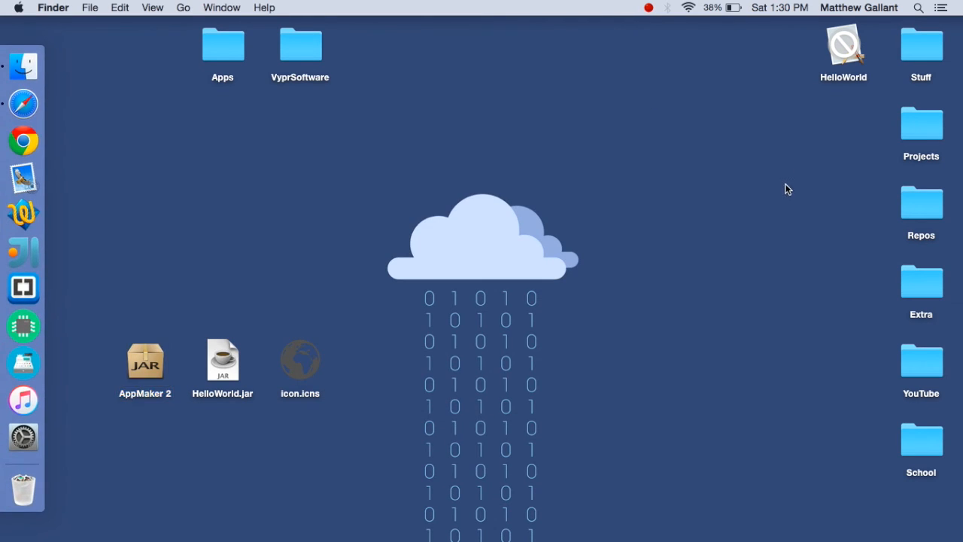
mouse_move(840, 62)
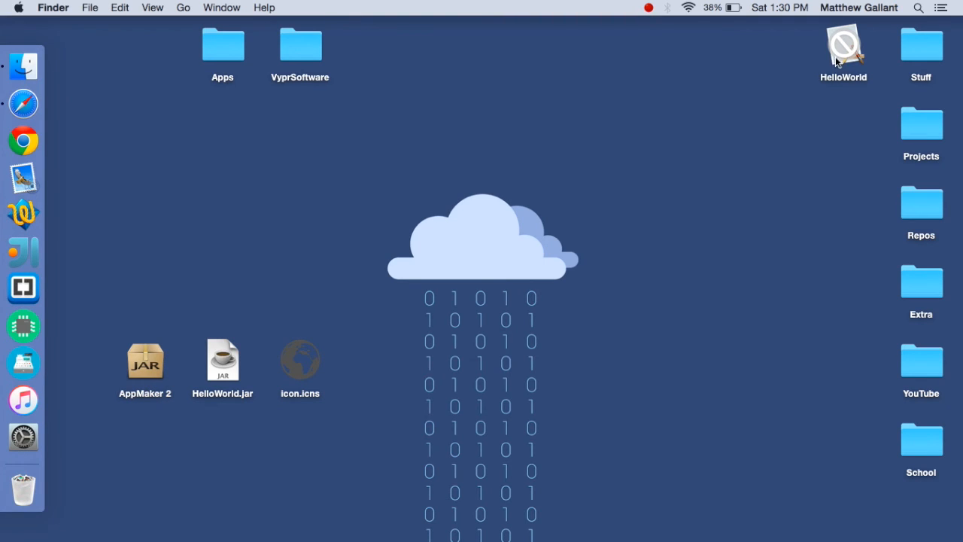
mouse_move(849, 42)
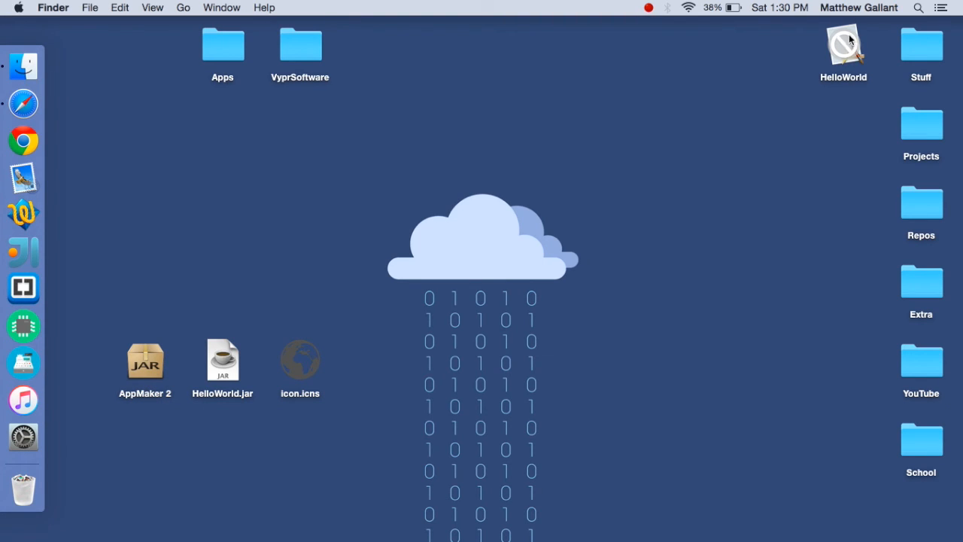
mouse_move(851, 62)
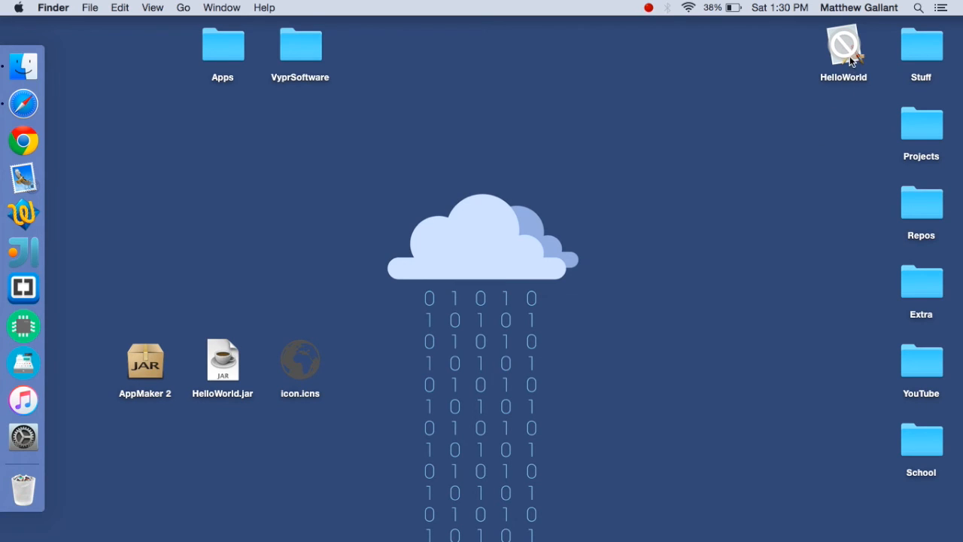
left_click_drag(843, 48, 302, 204)
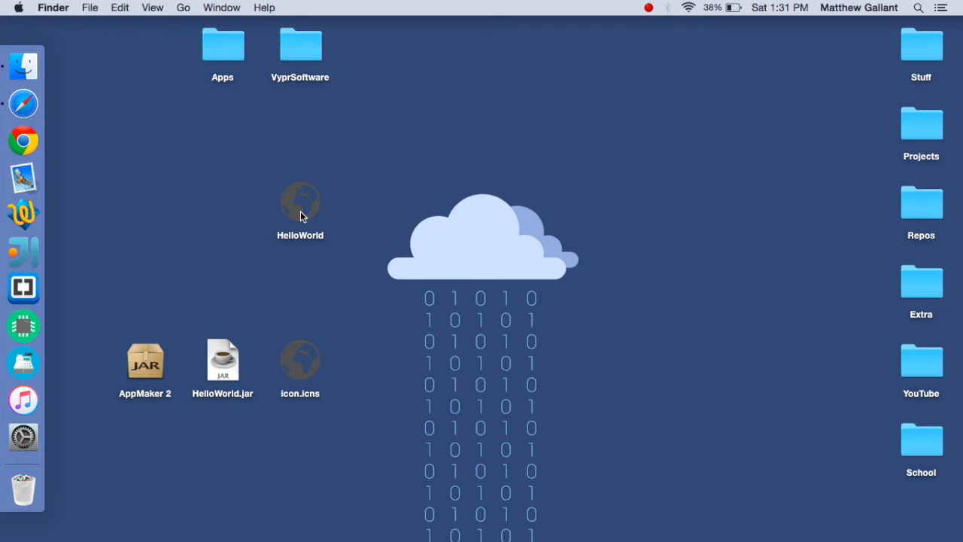
left_click(300, 203)
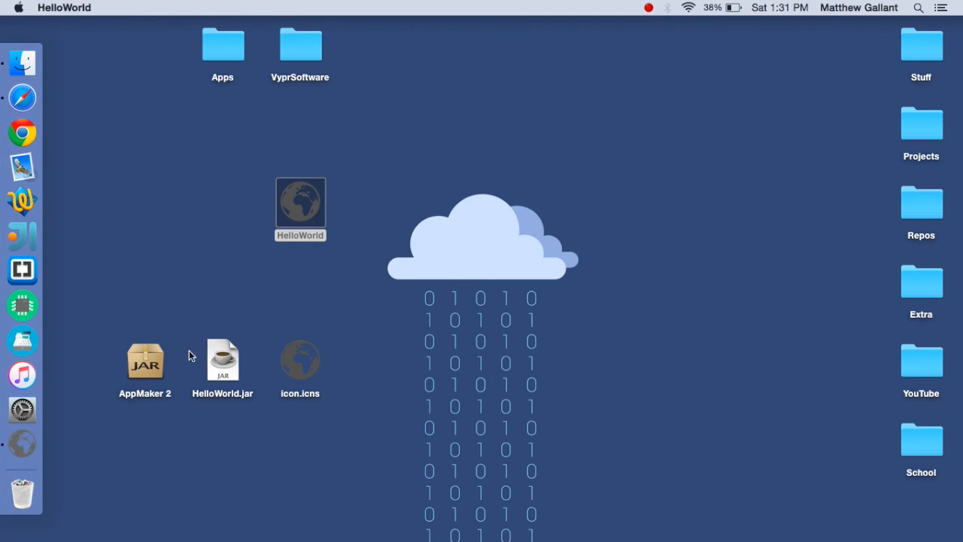
double_click(223, 362)
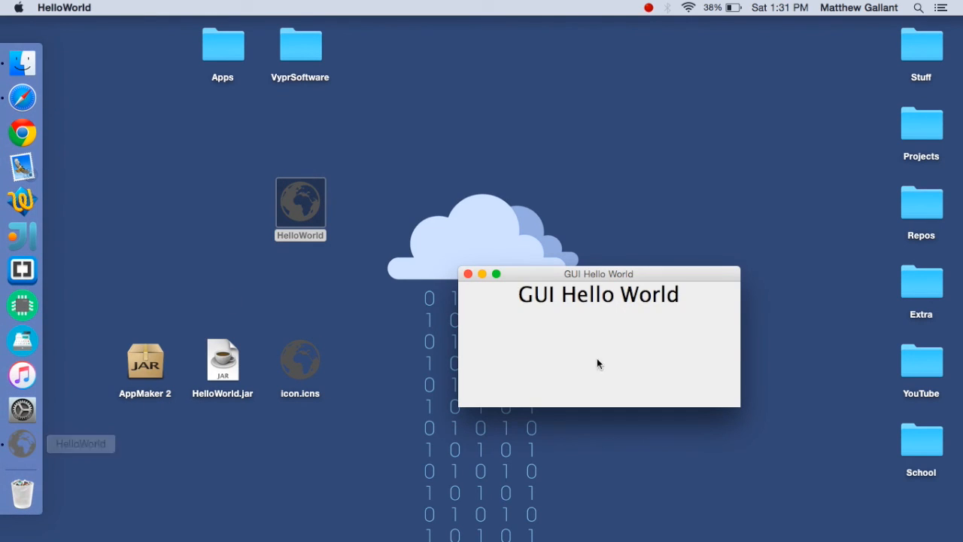
left_click(467, 274)
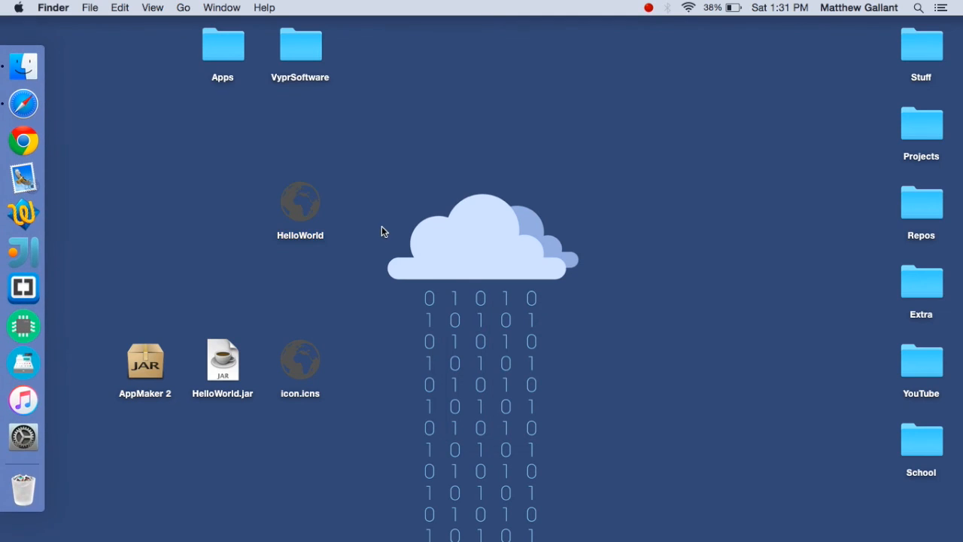
left_click(299, 202)
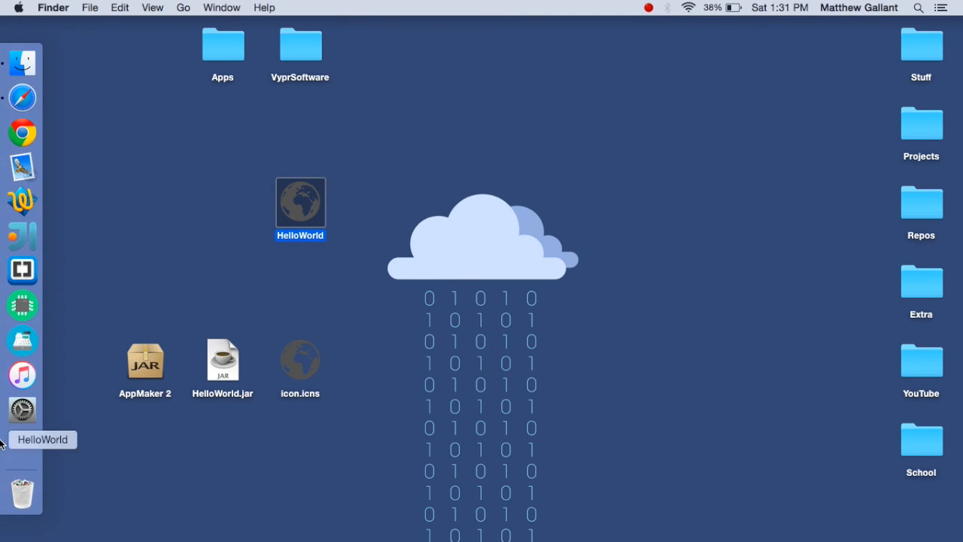
mouse_move(621, 271)
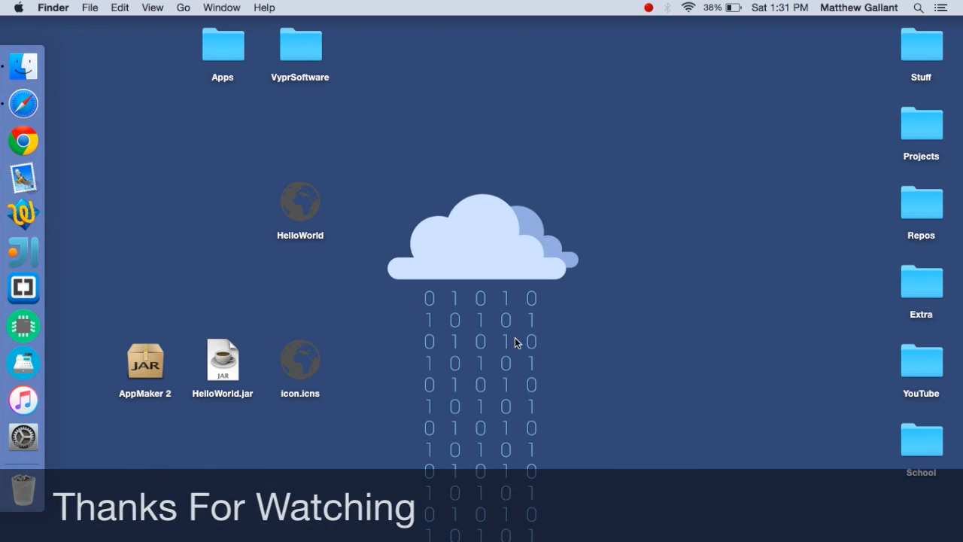
mouse_move(364, 168)
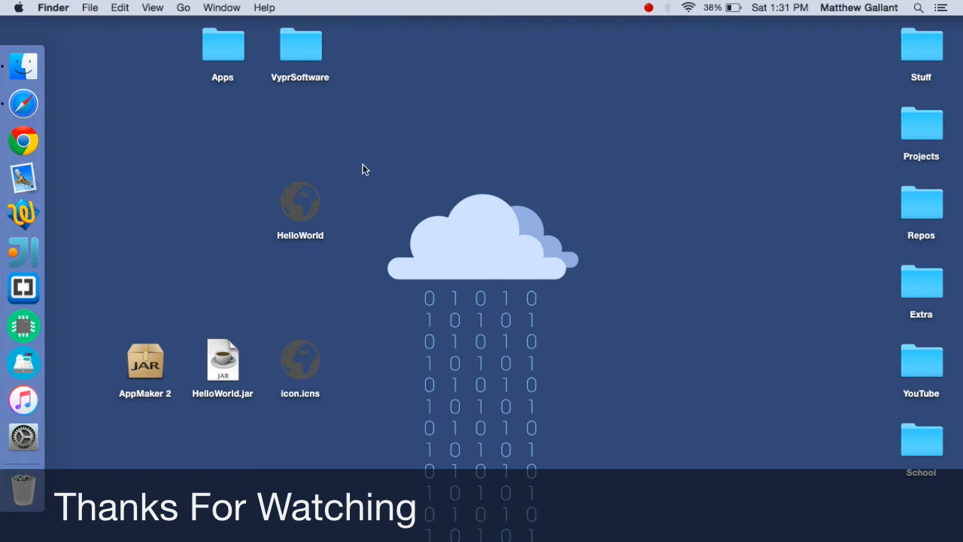
mouse_move(354, 166)
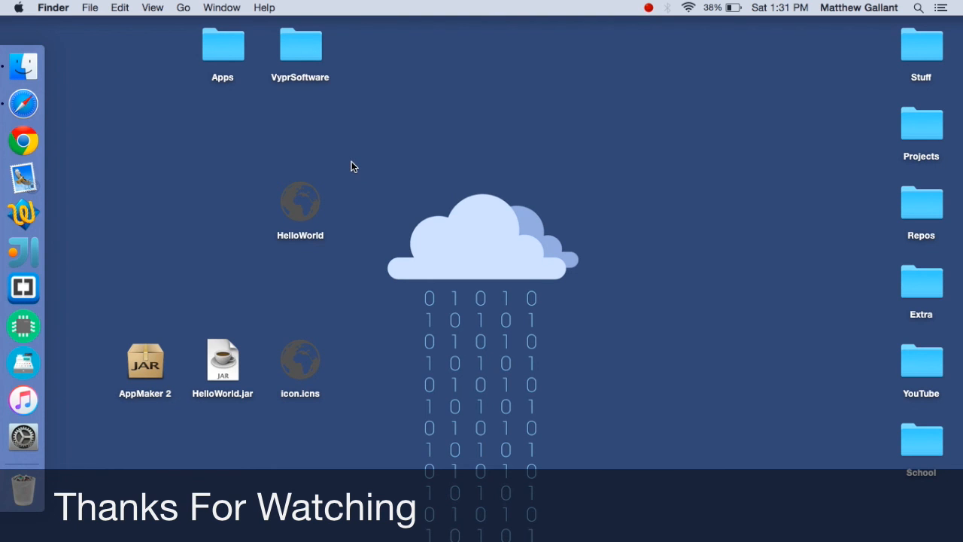